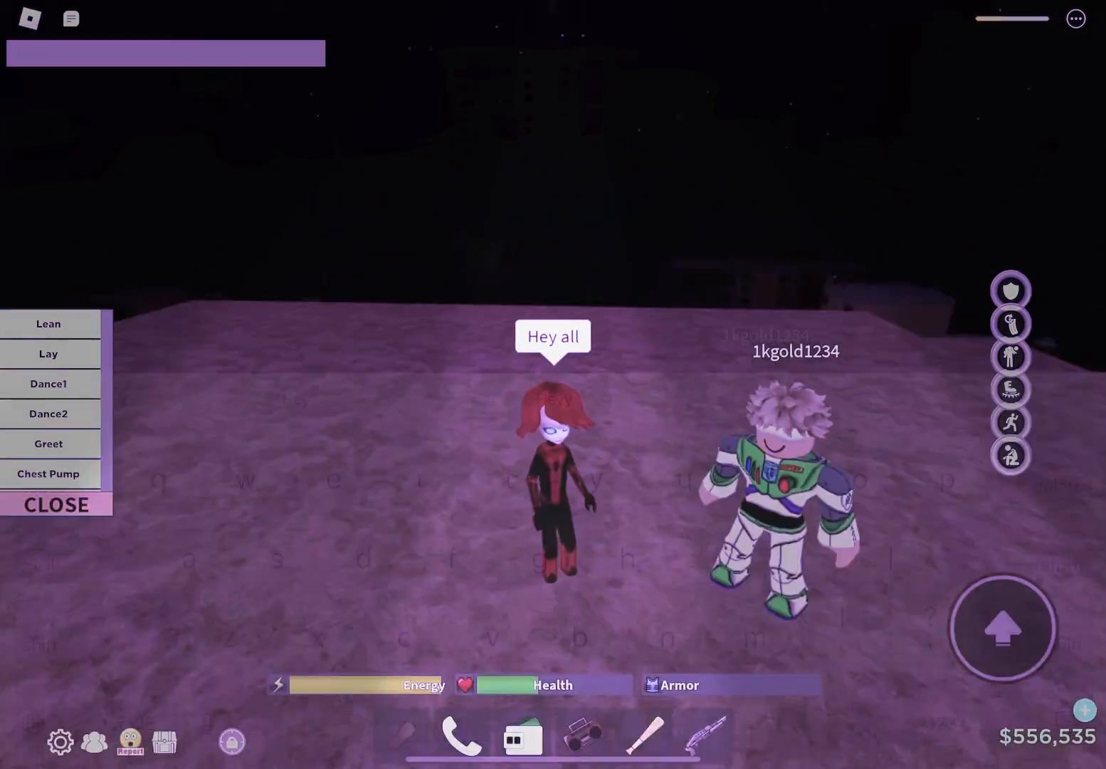
Say in chat that the friend 'jumps so high'.
{"action": "left_click", "coordinate": [165, 52]}
{"action": "type", "text": "He"}
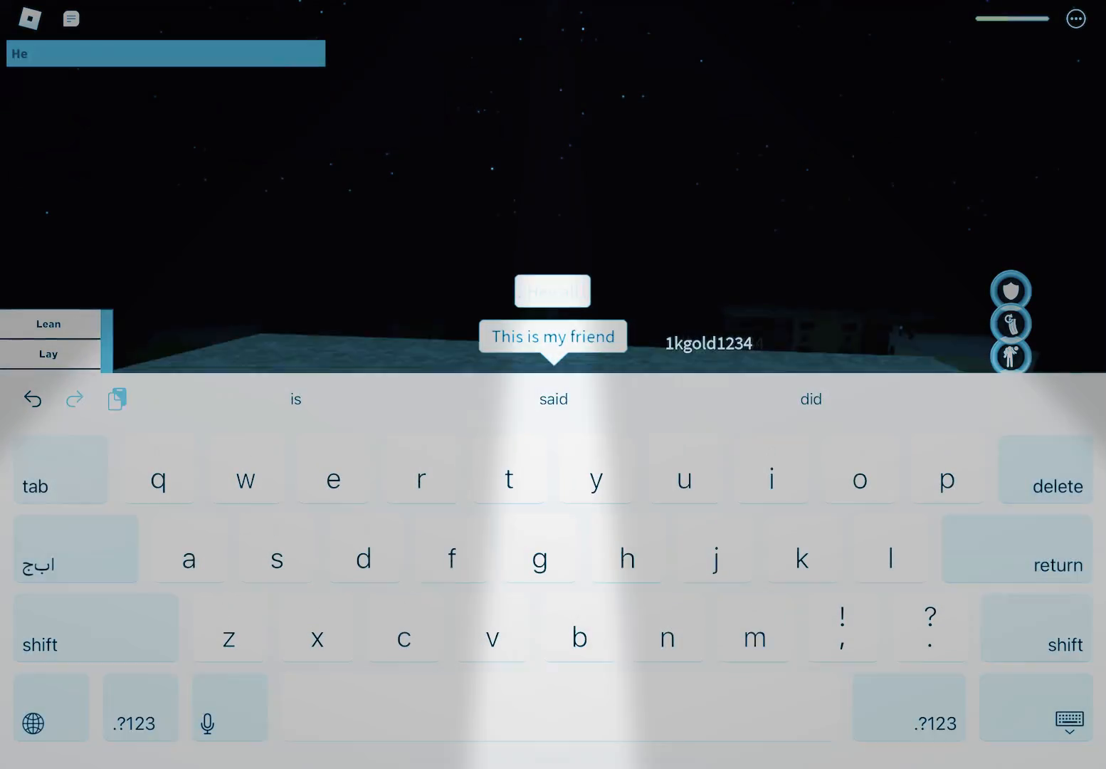
{"action": "type", "text": "jumps so high"}
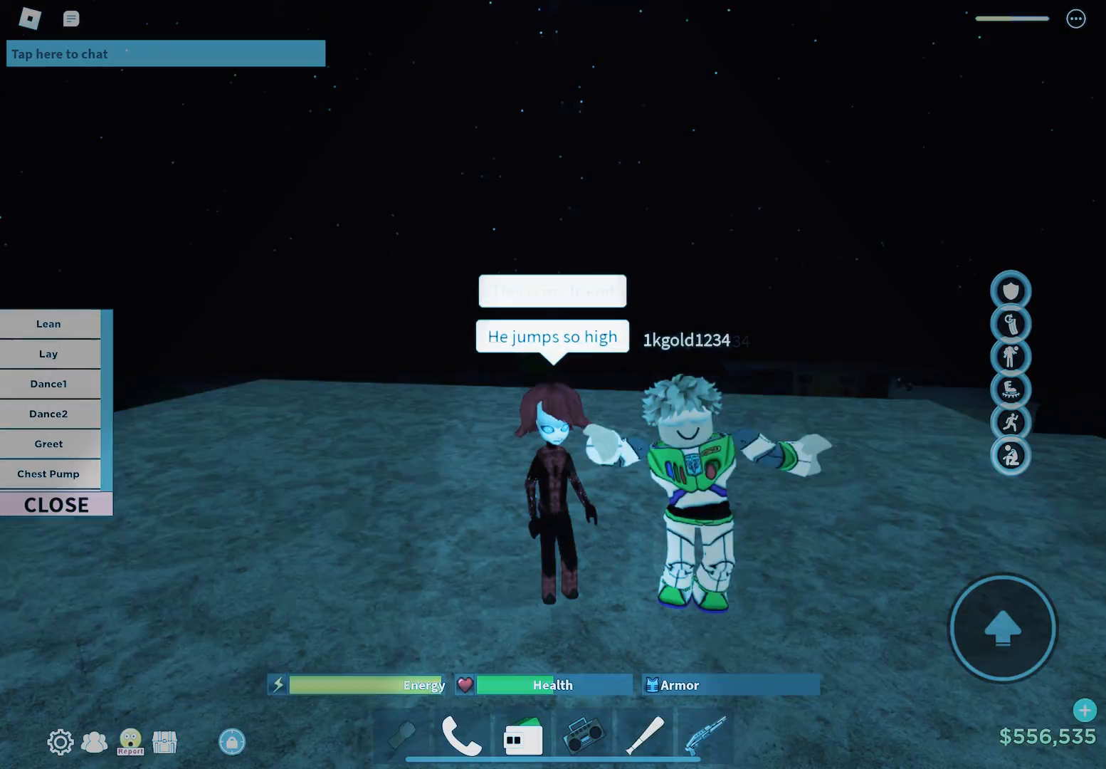
Announce in chat 'We will be 1v1ing' and send it.
{"action": "left_click", "coordinate": [165, 53]}
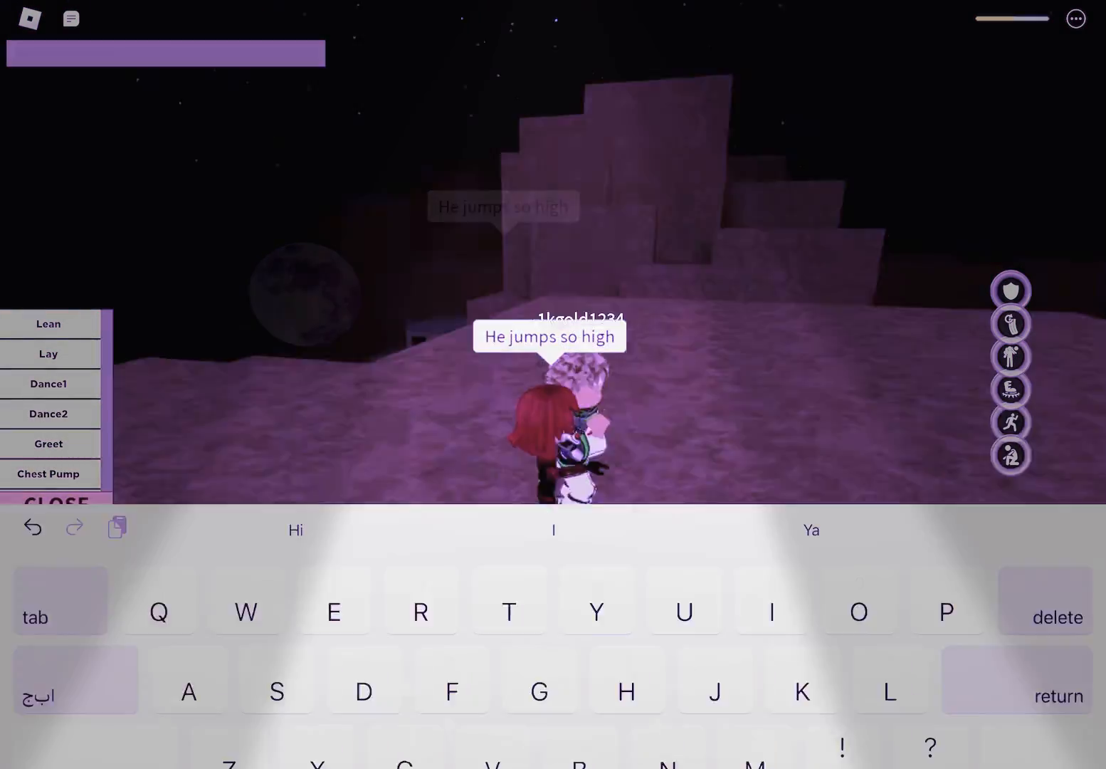
{"action": "type", "text": "will be 1"}
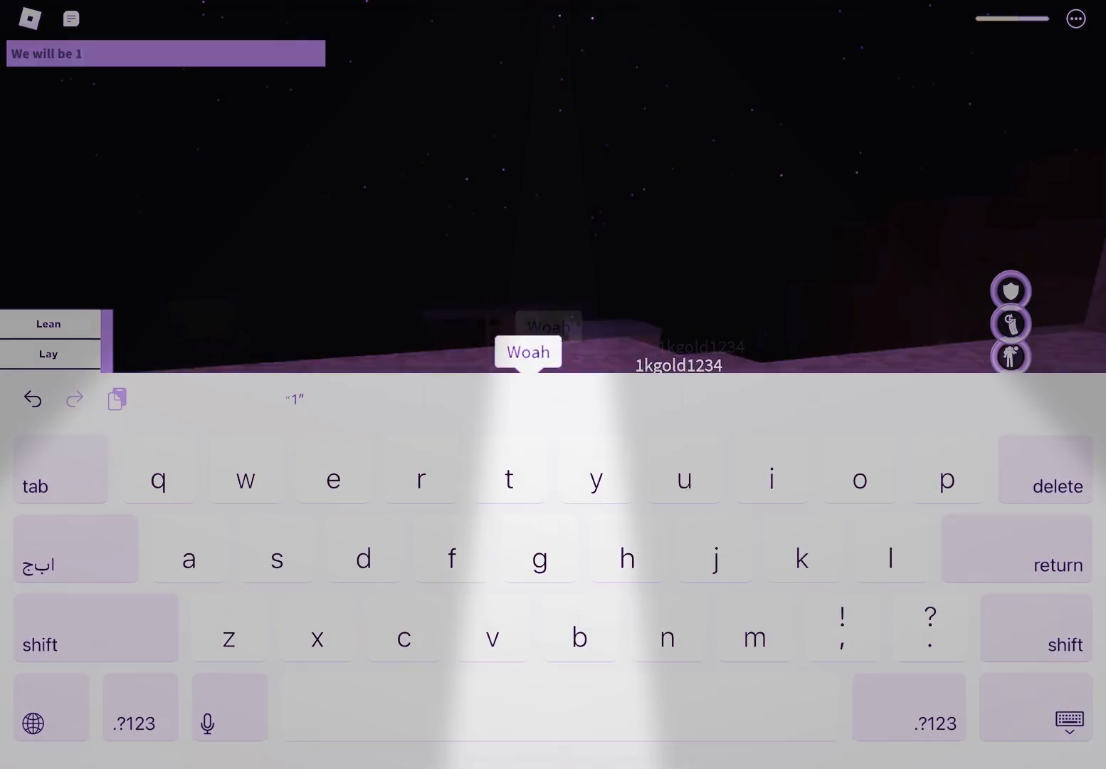
{"action": "type", "text": "v1"}
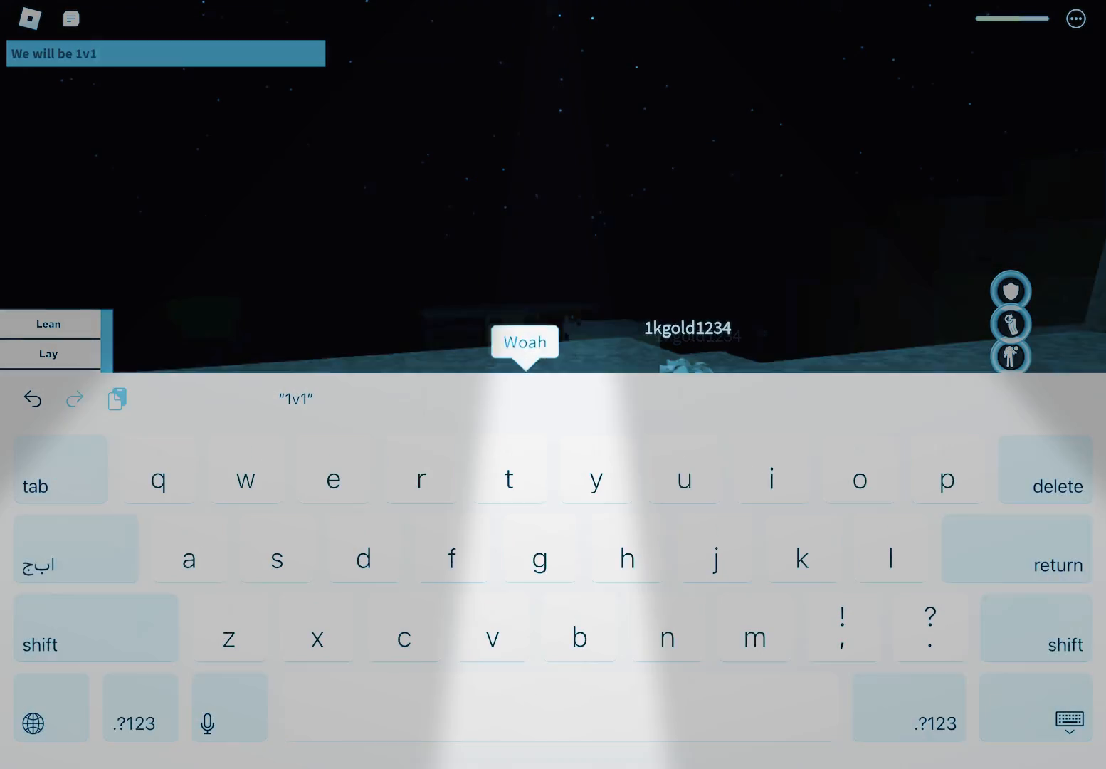
{"action": "type", "text": "ing"}
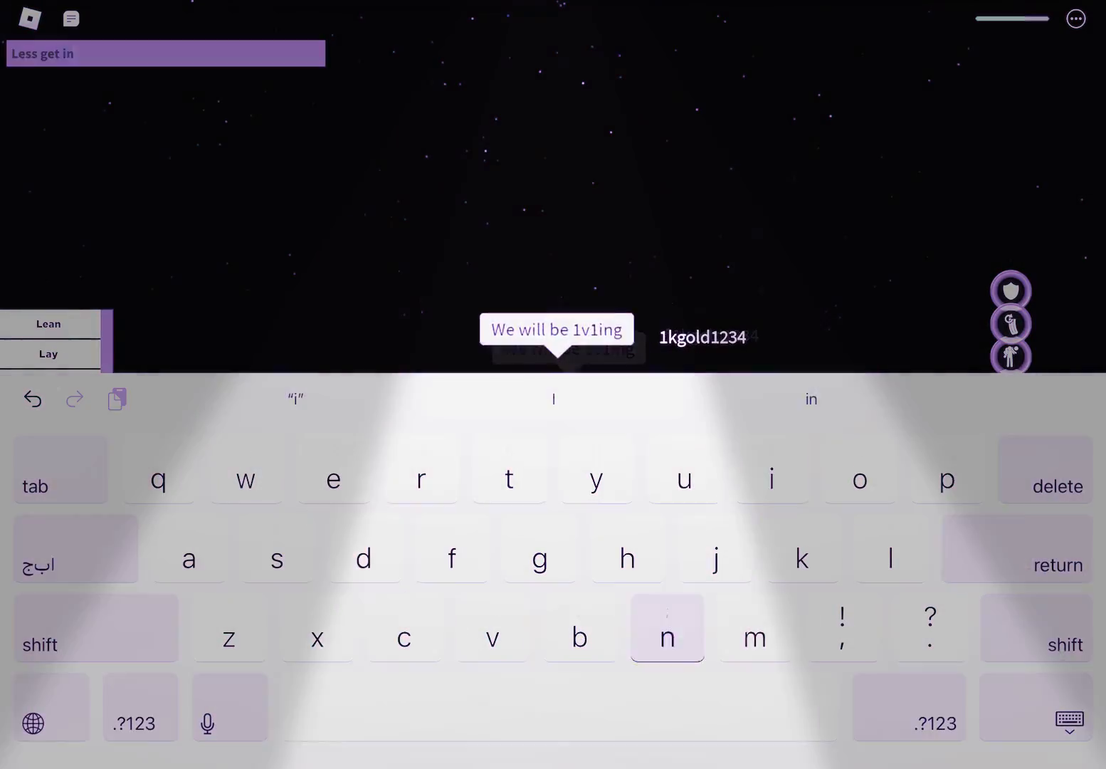
{"action": "key", "text": "return"}
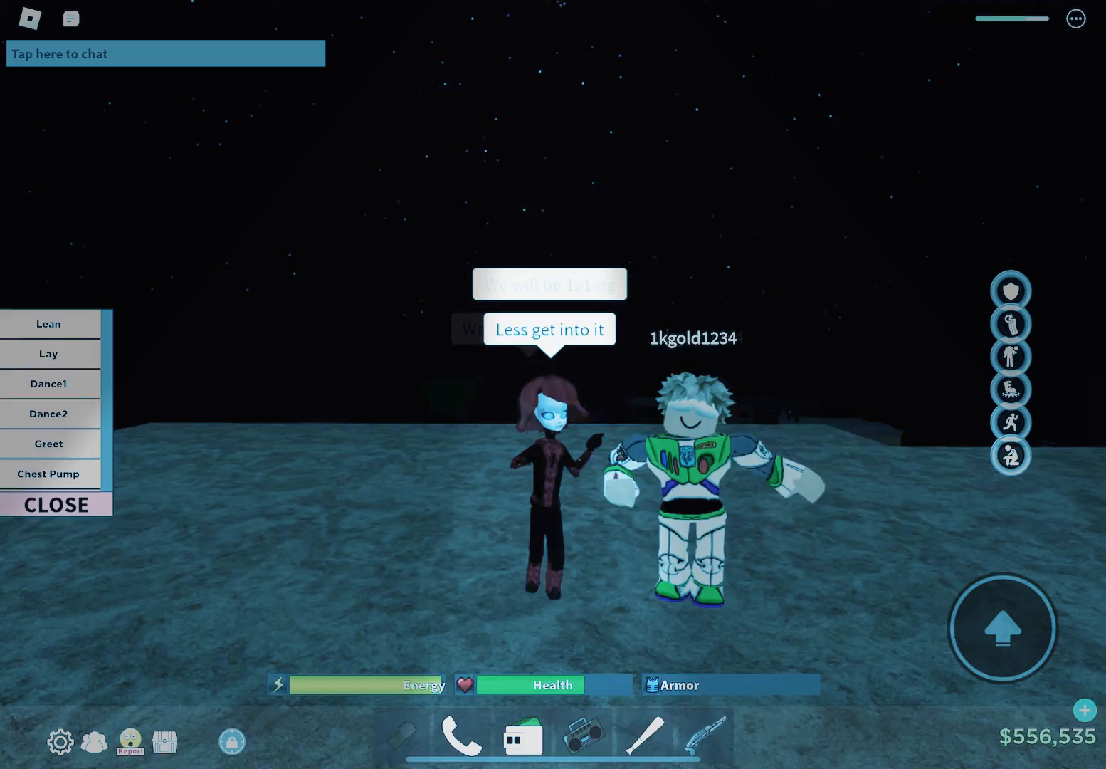
Equip a weapon from the hotbar to fight the 1v1 against the friend.
{"action": "left_click", "coordinate": [715, 745]}
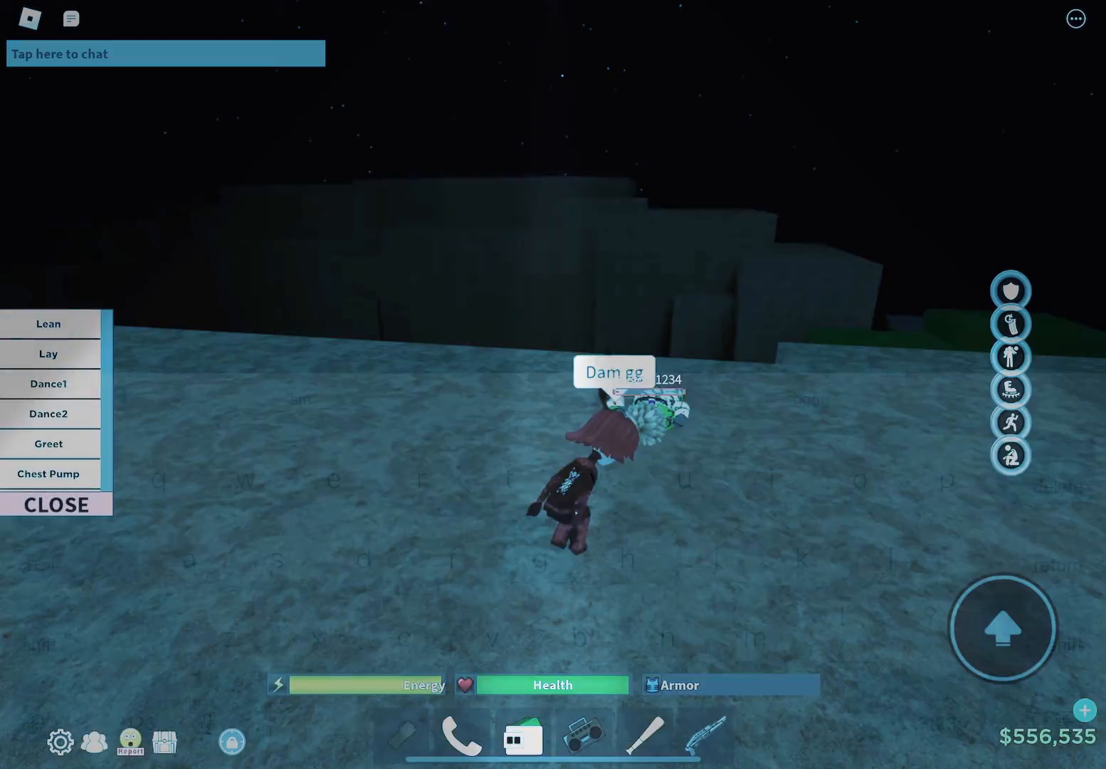
Send 'Bye yall' in chat and begin a follow-up message 'He's the'.
{"action": "left_click", "coordinate": [165, 53]}
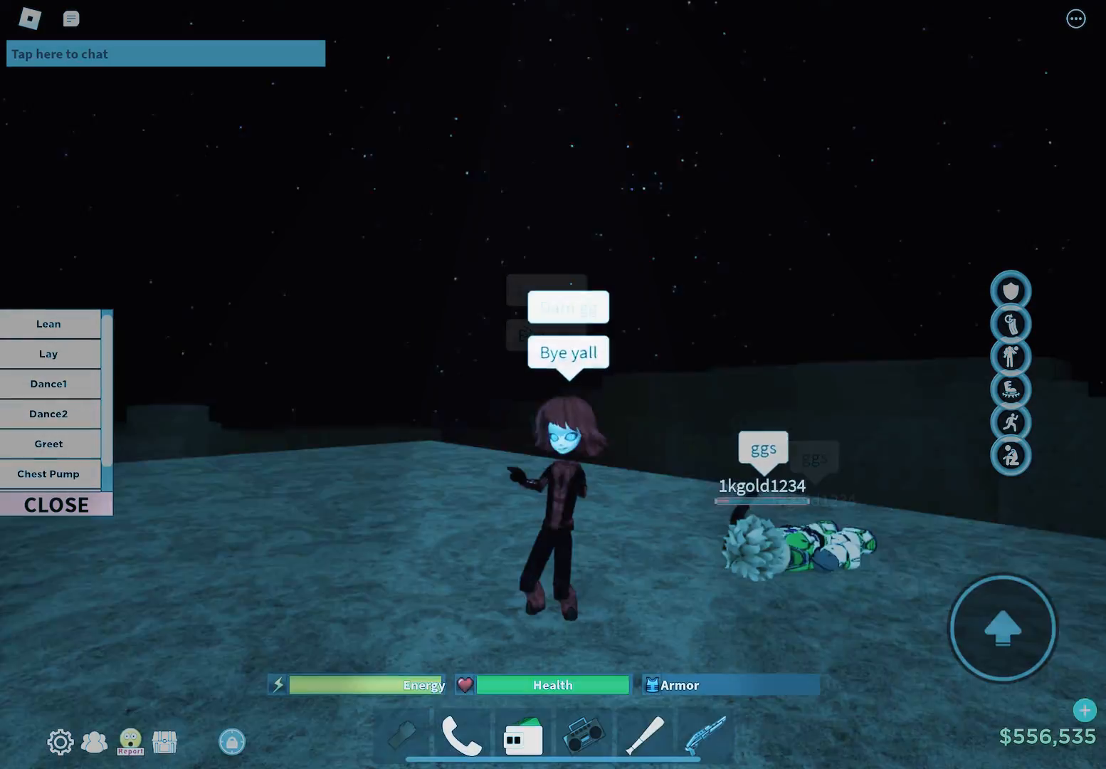
{"action": "left_click", "coordinate": [165, 53]}
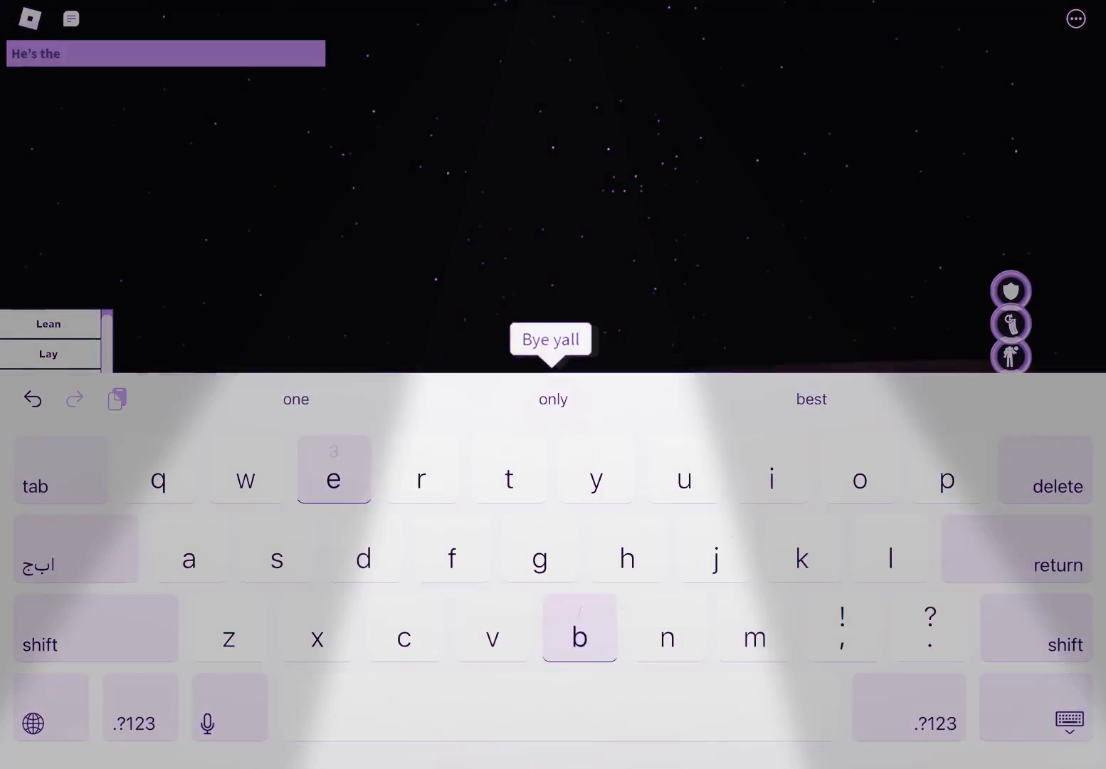